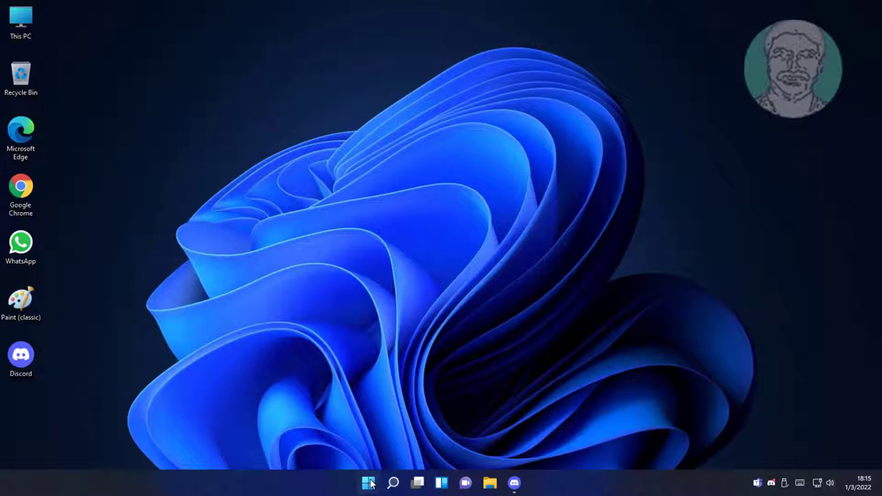
Launch Settings from Start and scroll the System page down to the Troubleshoot entry.
click(371, 483)
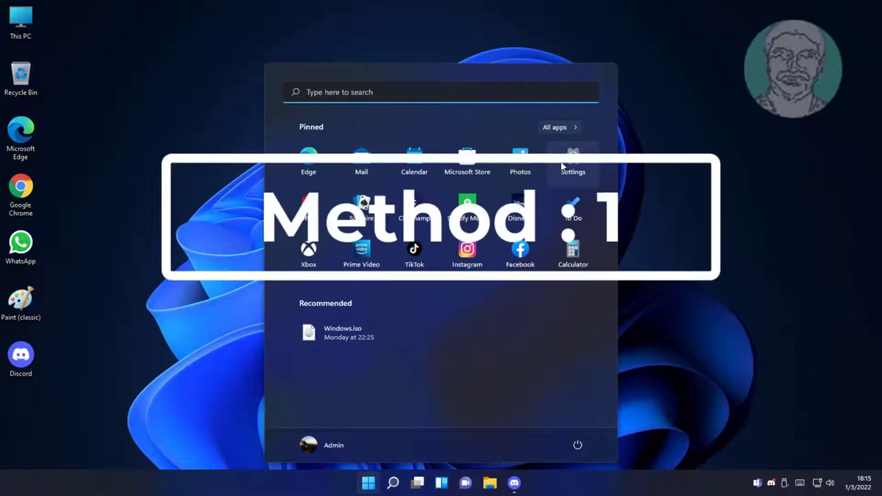
click(572, 152)
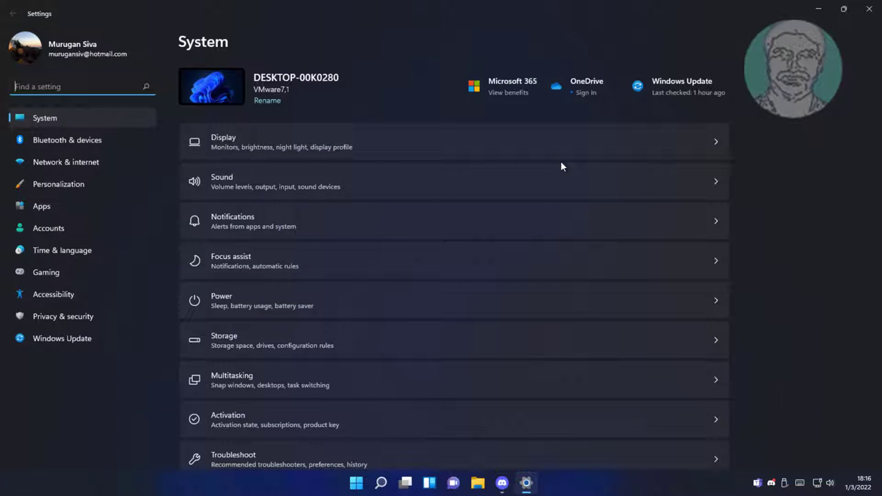
scroll(down, 3)
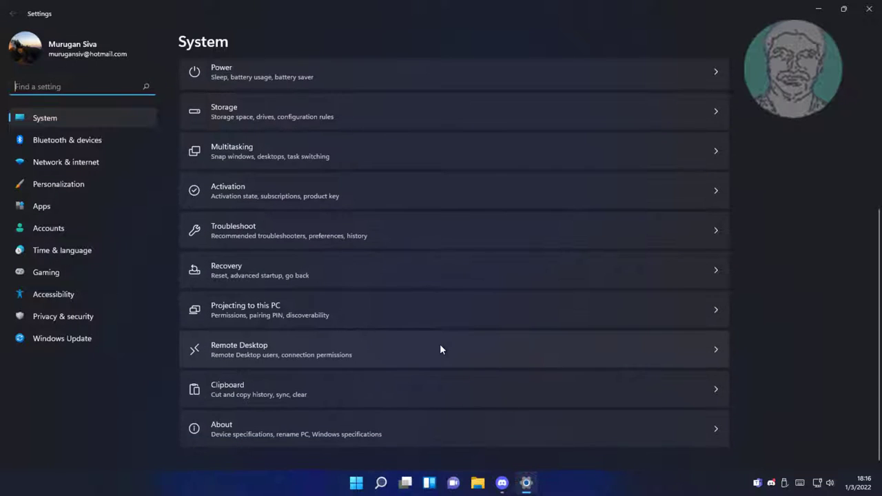
mouse_move(237, 237)
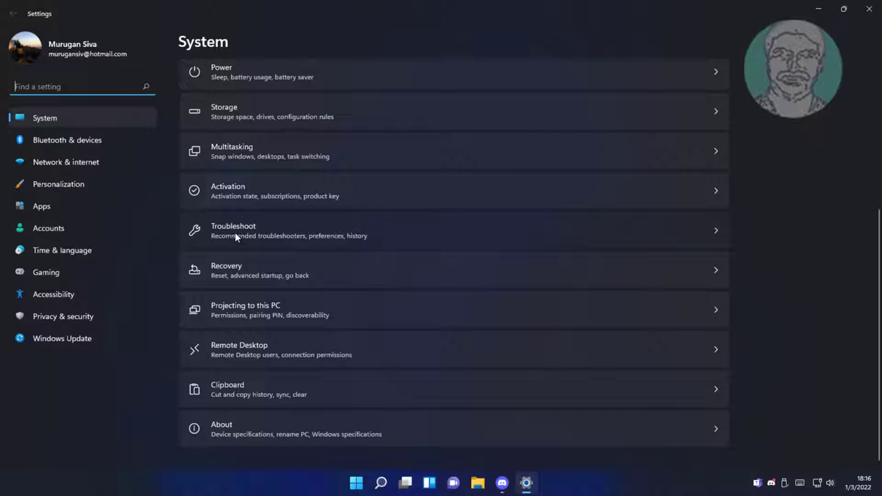
Run the Playing Audio troubleshooter from Other troubleshooters and disable all speaker enhancements.
click(246, 230)
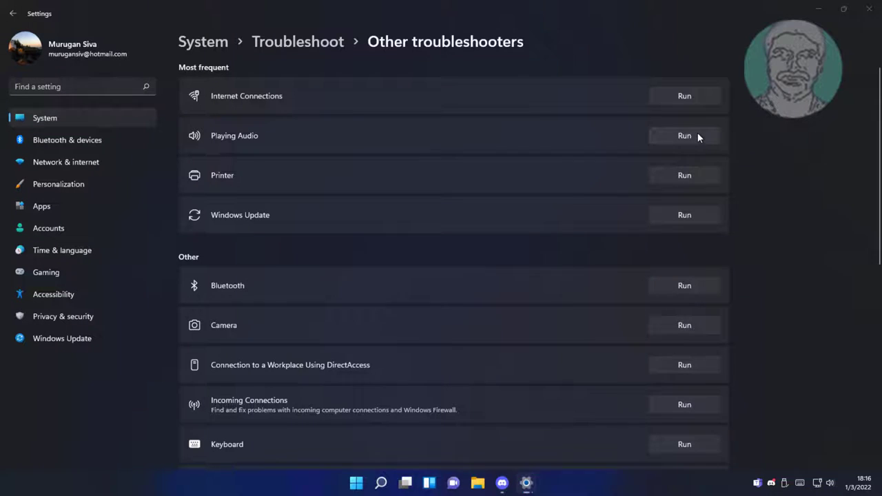
click(684, 135)
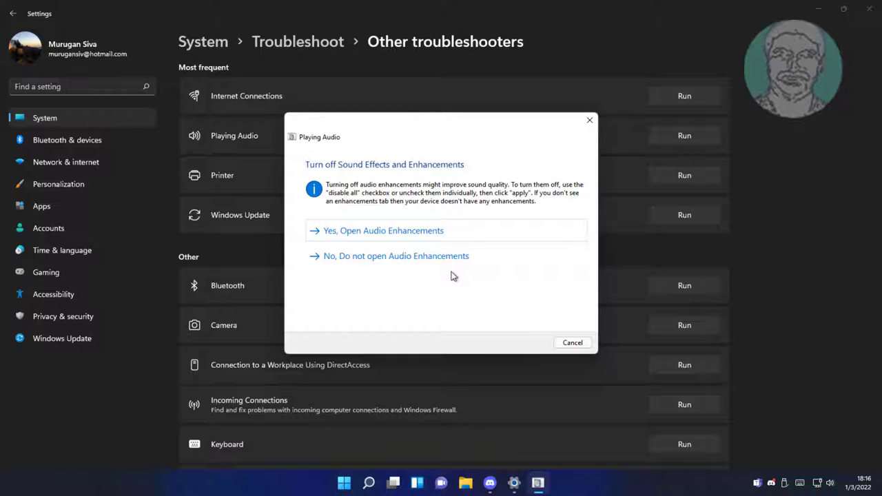
click(382, 230)
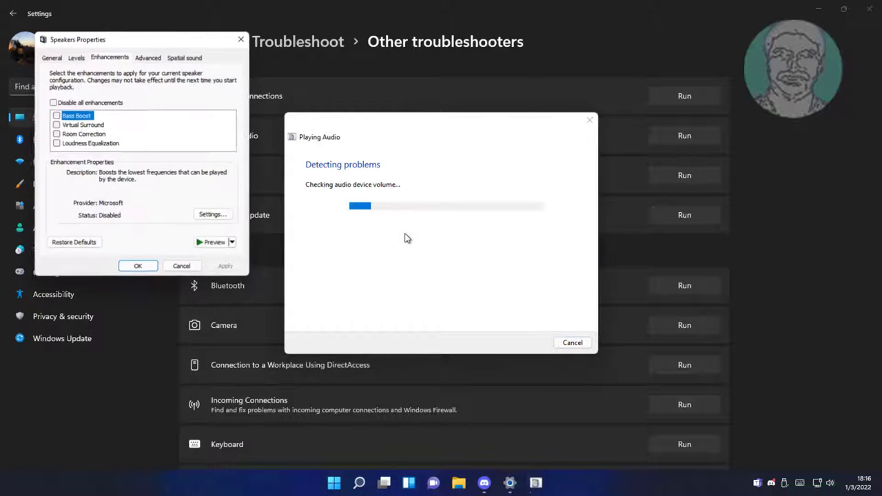
click(52, 102)
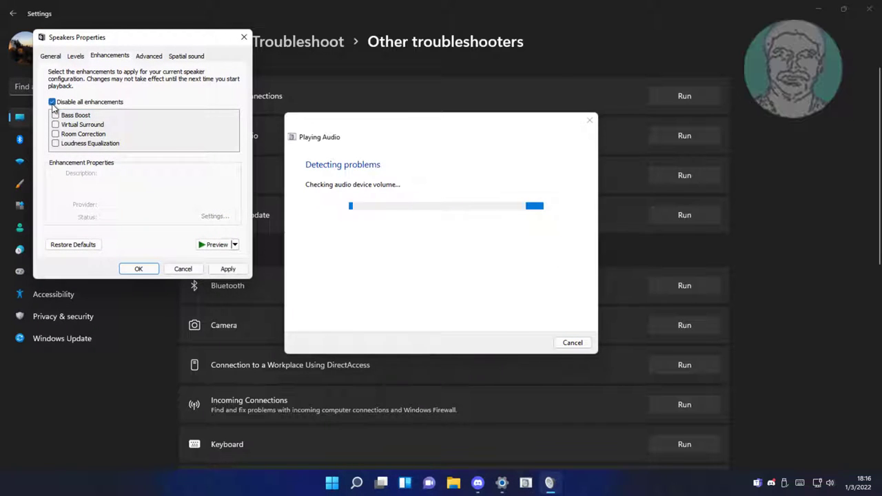
click(138, 269)
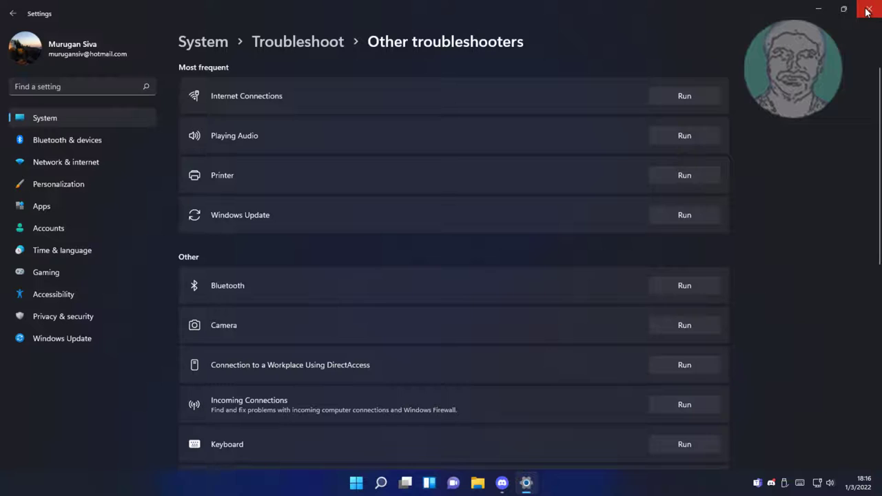
Close Settings and search for 'control Panel' to bring up Control Panel.
click(869, 10)
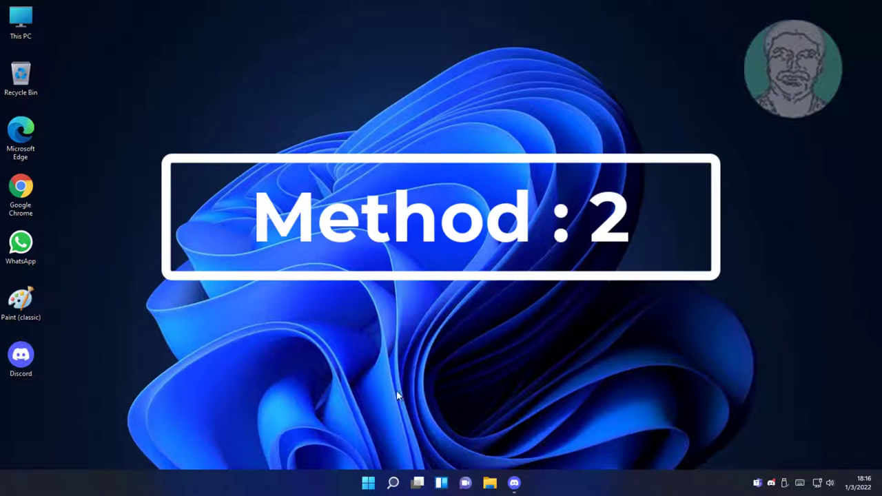
click(394, 482)
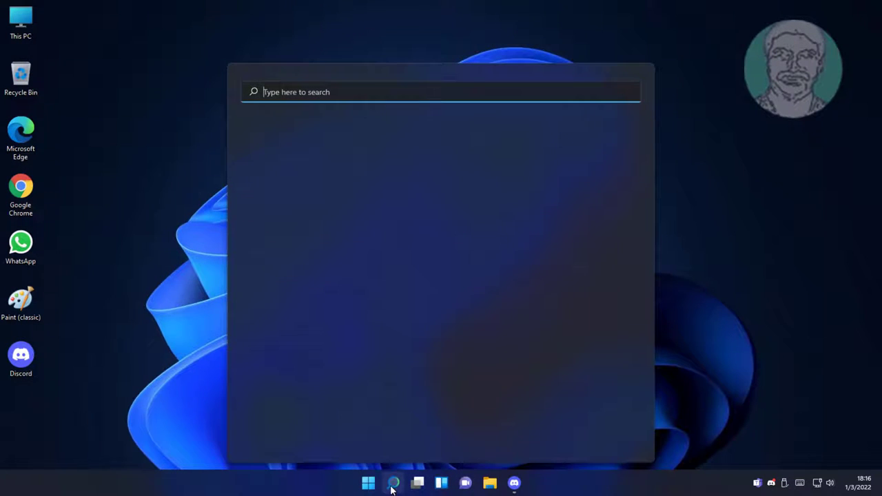
text(control Panel)
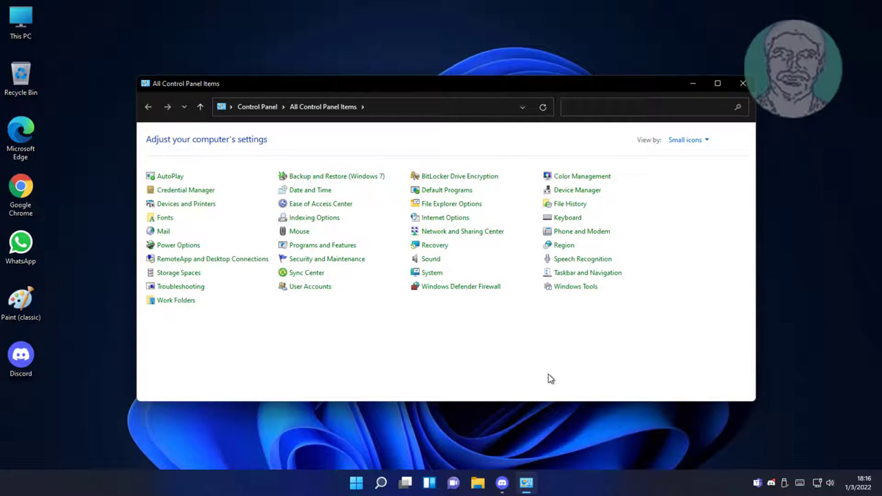
Show disabled and disconnected devices in the Sound dialog's Playback list.
click(430, 259)
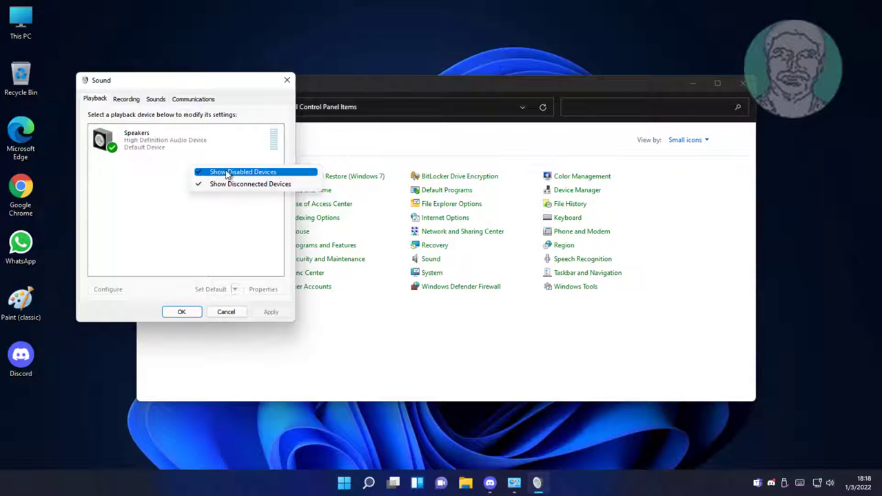
click(242, 170)
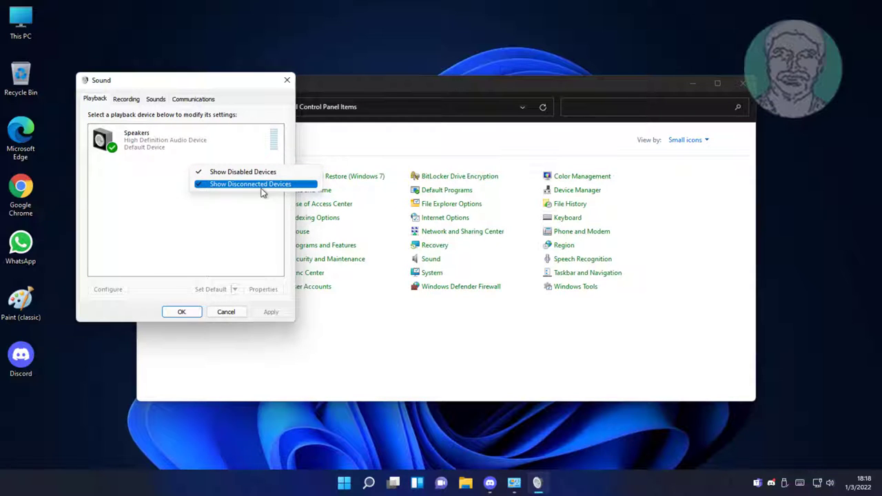
click(254, 185)
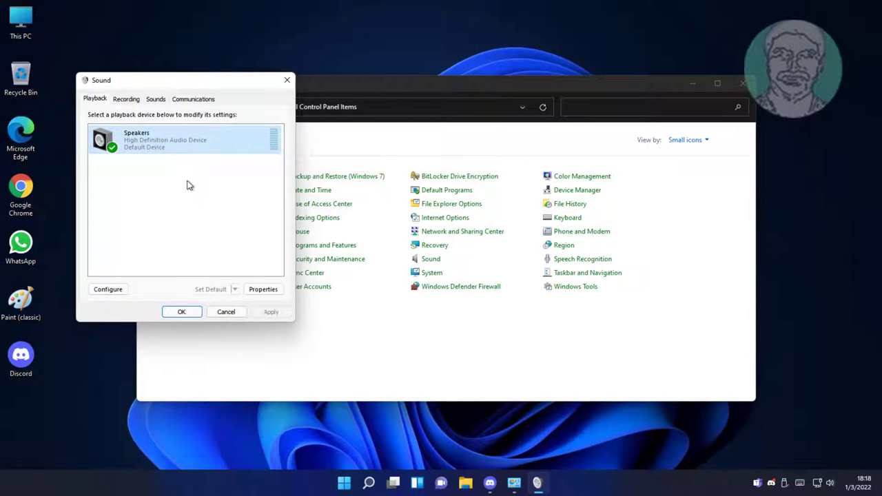
mouse_move(233, 278)
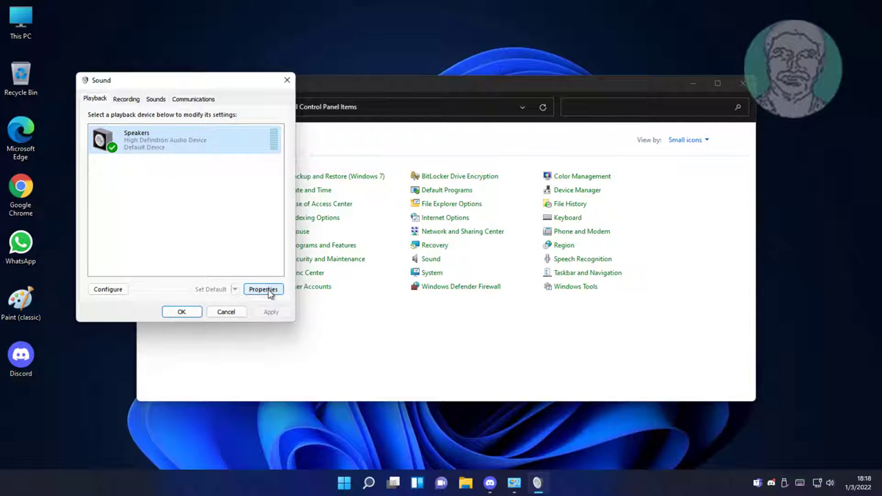
In Speakers Properties, set Device usage to enabled and disable all enhancements, then confirm with OK.
click(262, 289)
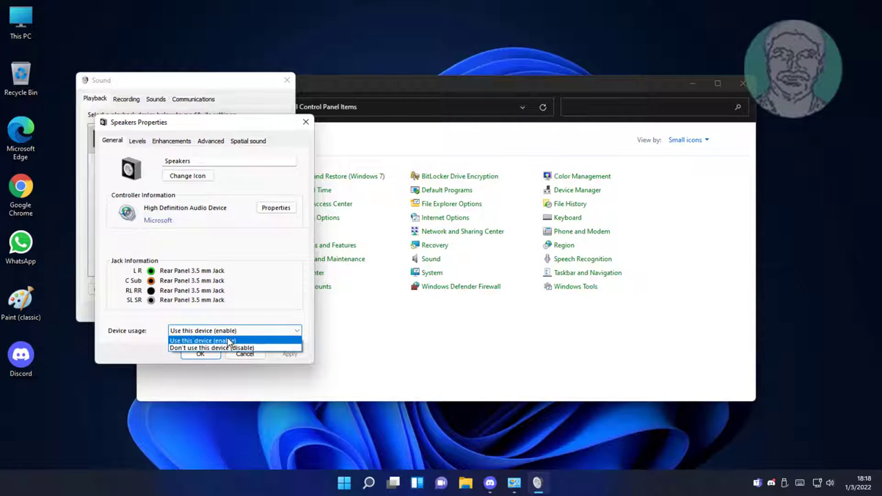
click(201, 340)
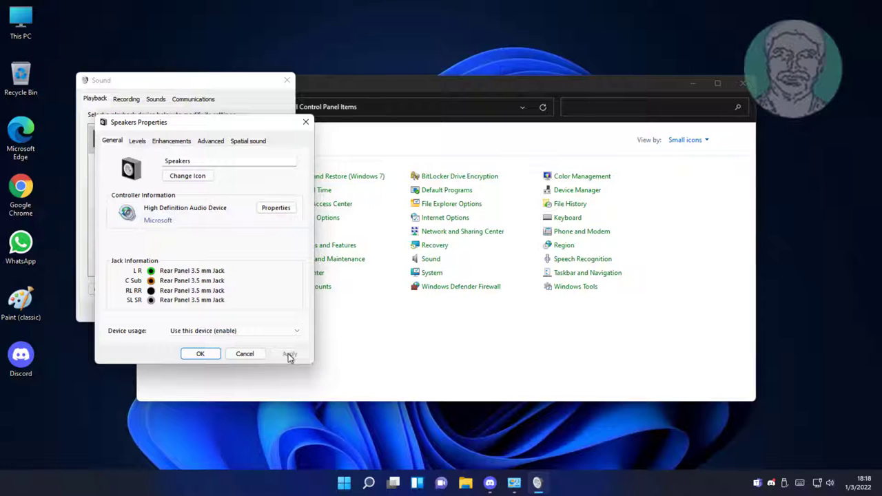
click(171, 140)
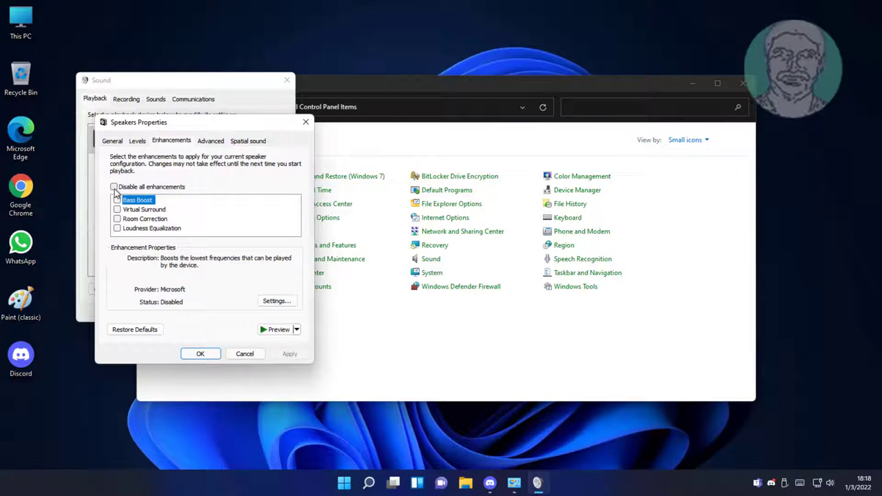
click(116, 188)
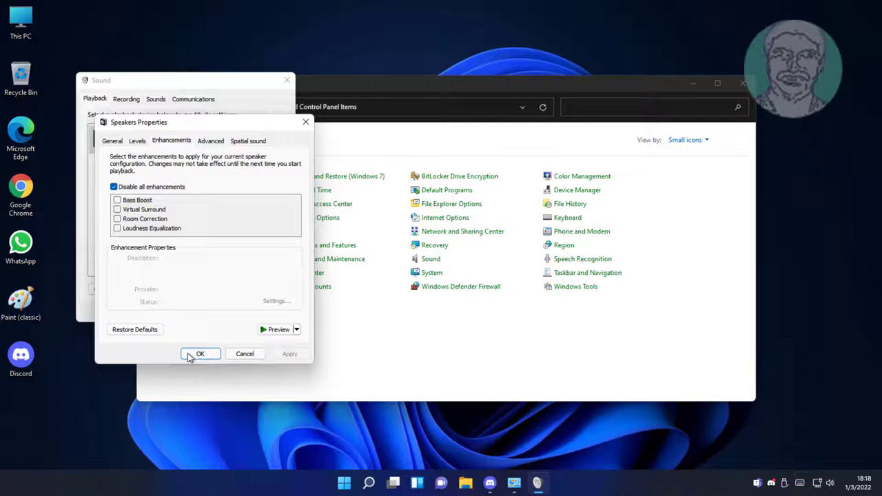
click(200, 353)
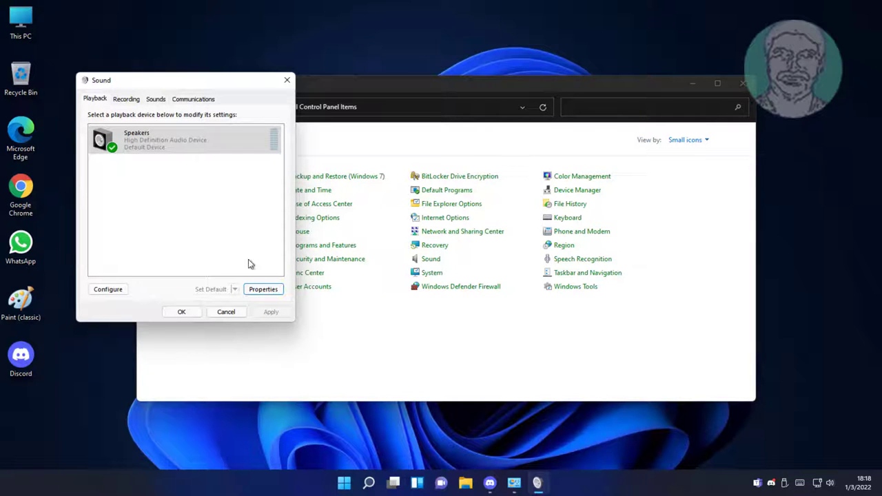
Set Communications activity to 'Do nothing', confirm the Sound dialog and close Control Panel.
click(193, 99)
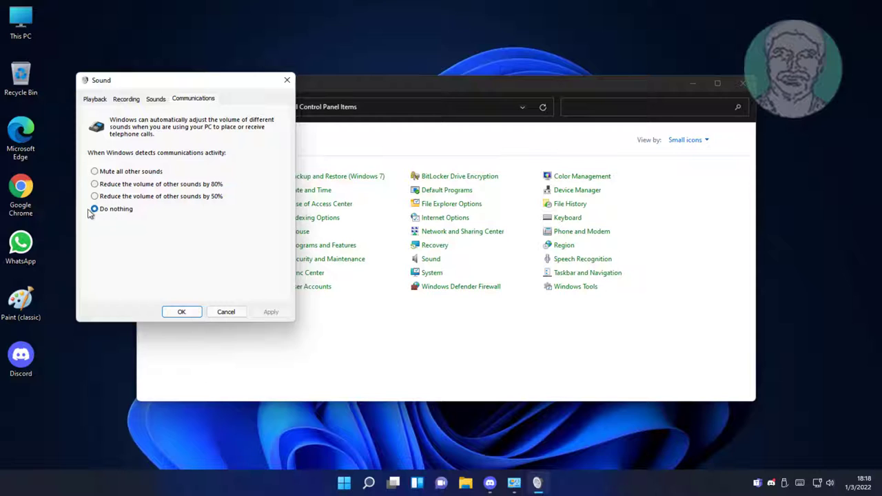
mouse_move(182, 312)
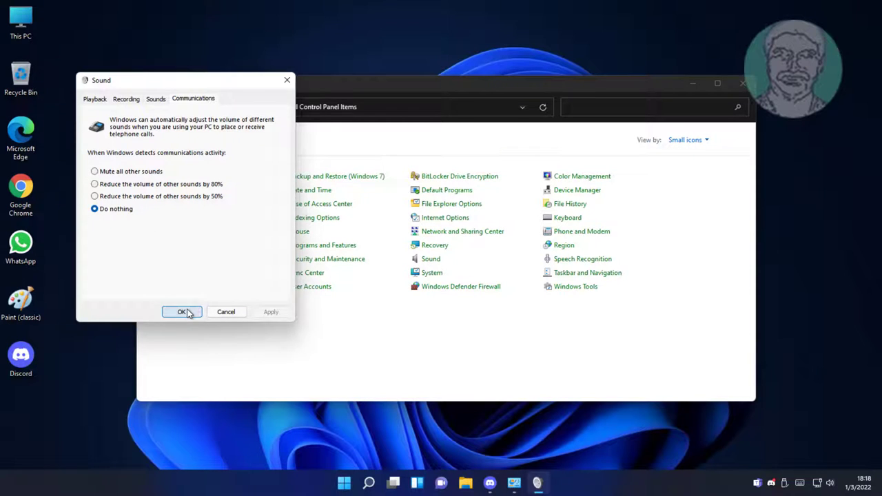
click(182, 312)
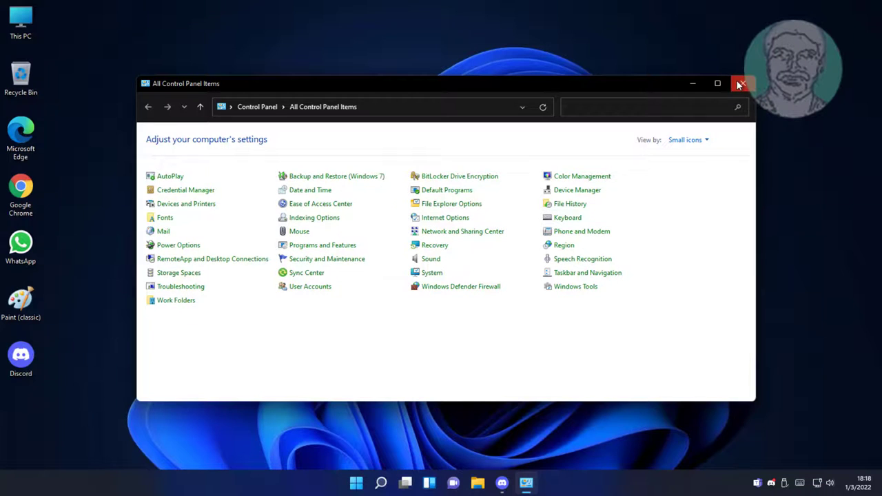
click(743, 82)
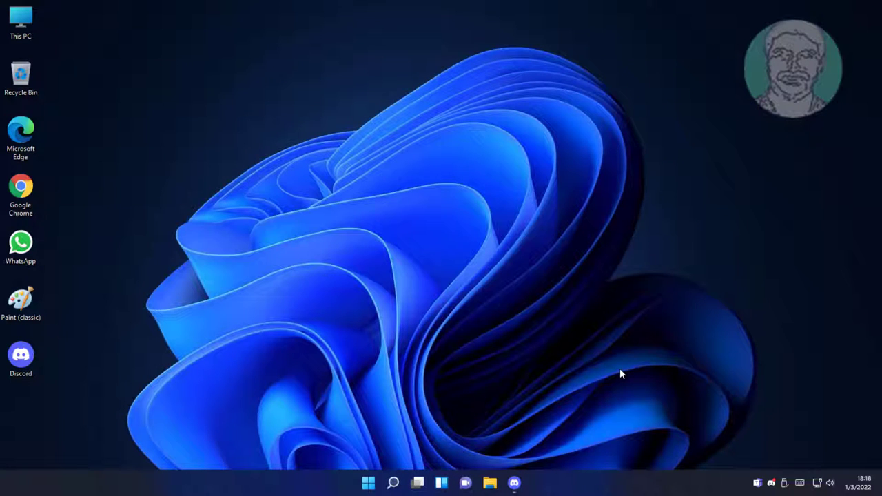
mouse_move(609, 372)
text(s)
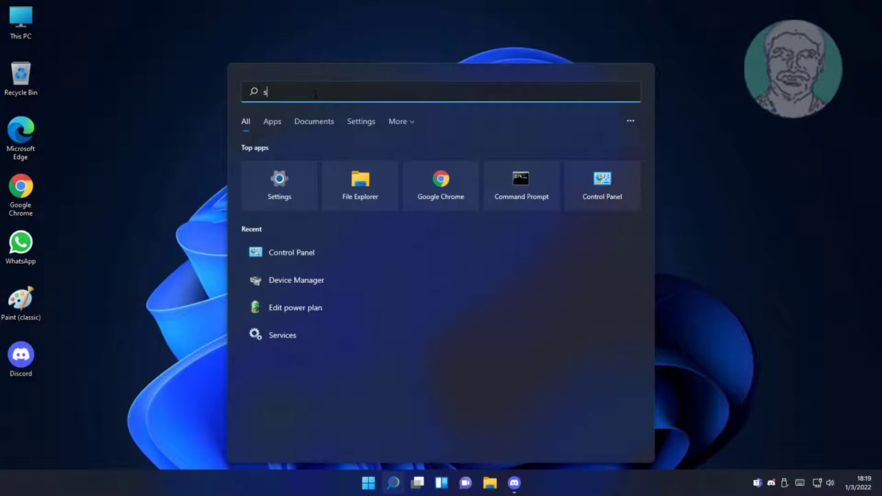
Search for 'services' and launch the Services console.
text(ervices)
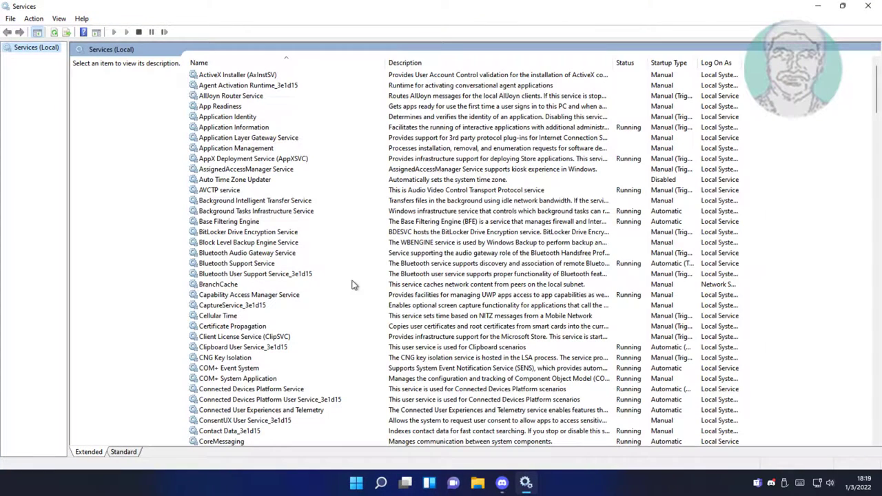
Restart the Windows Audio service, close Services and bring up search for Device Manager.
click(222, 127)
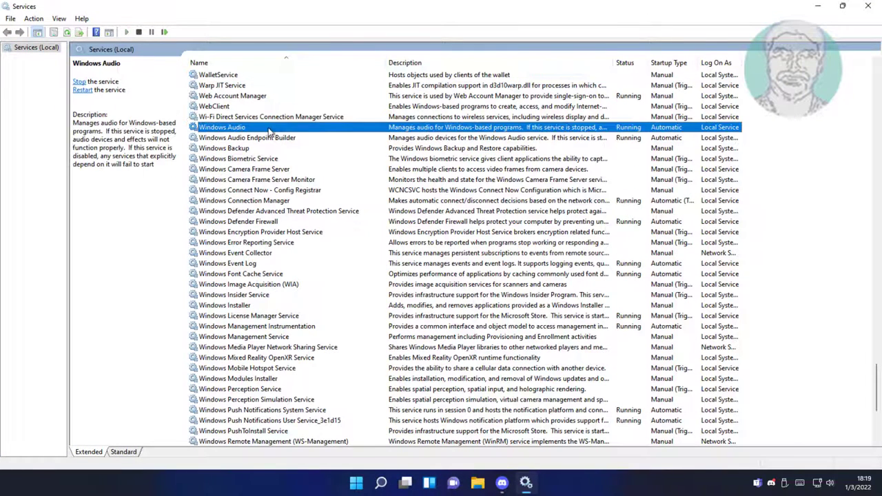
double_click(222, 126)
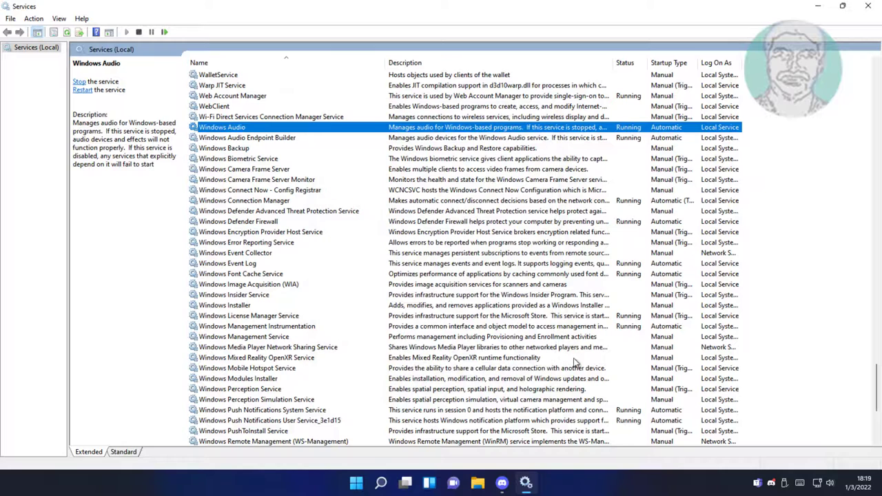
click(80, 80)
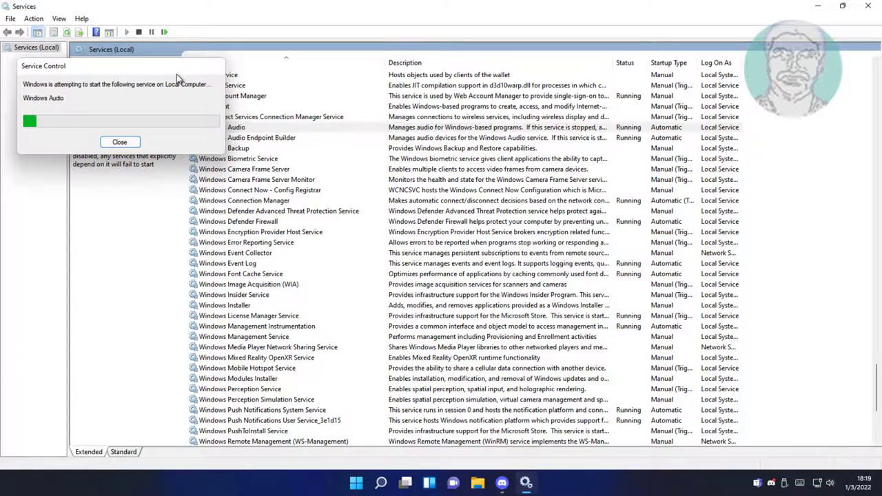
click(119, 142)
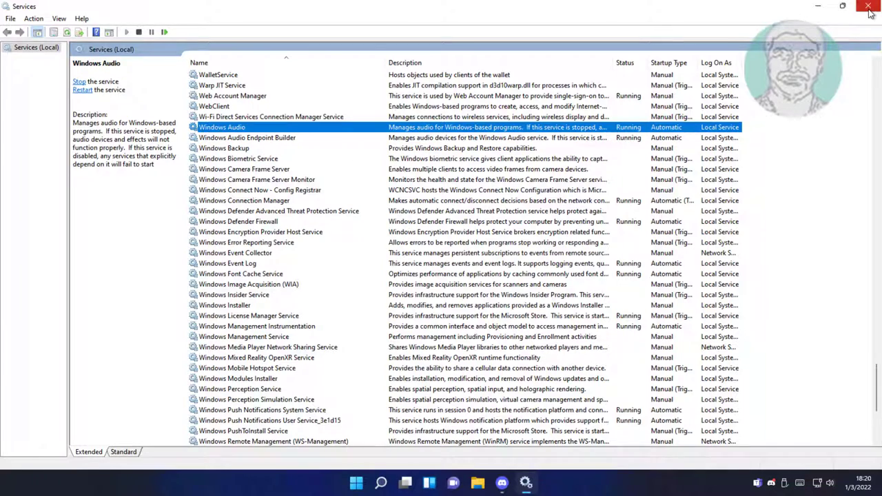
click(868, 8)
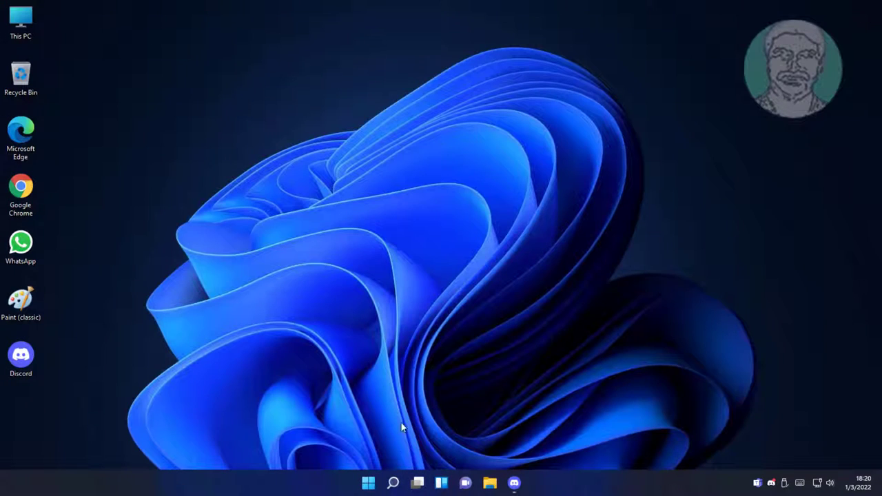
click(394, 482)
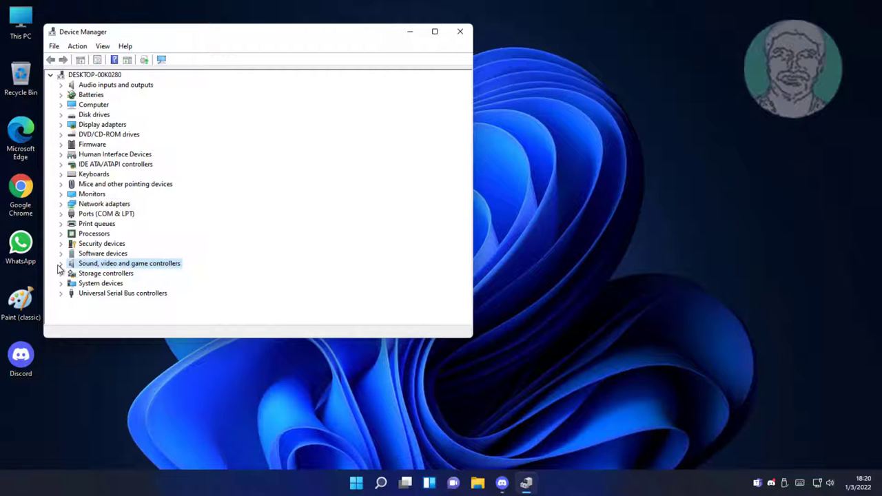
Start Update driver for High Definition Audio Device under Sound, video and game controllers.
click(60, 263)
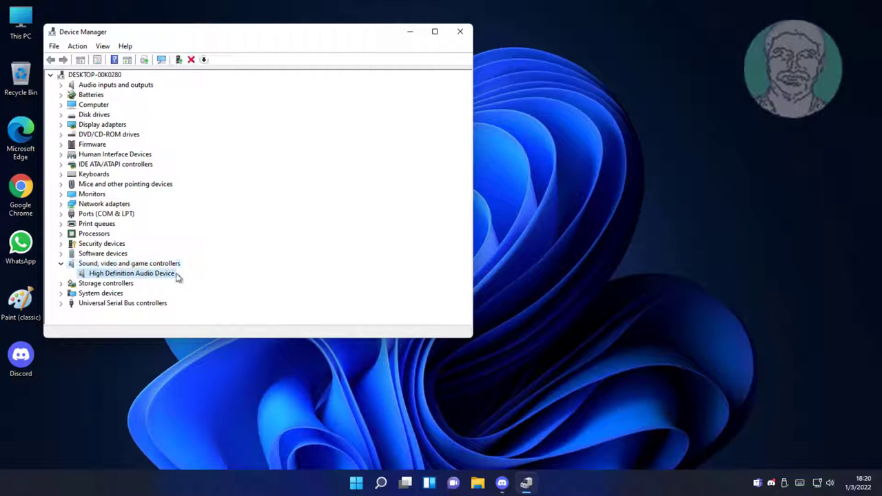
right_click(131, 272)
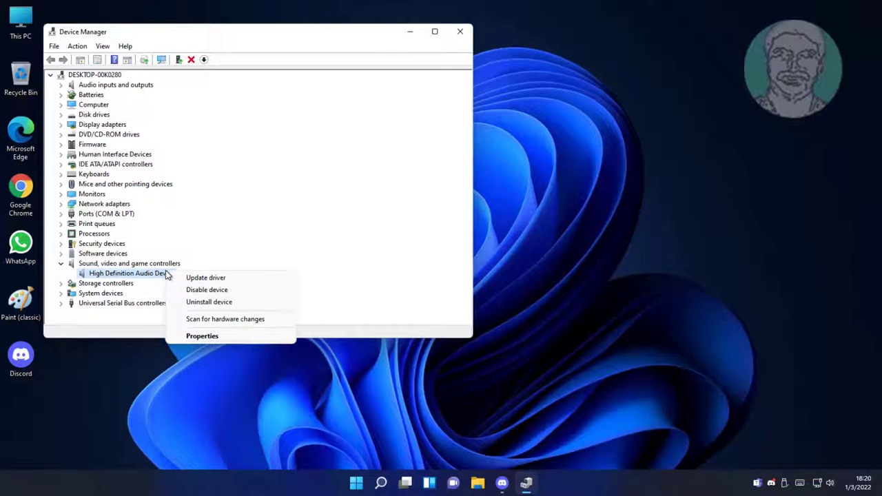
mouse_move(205, 278)
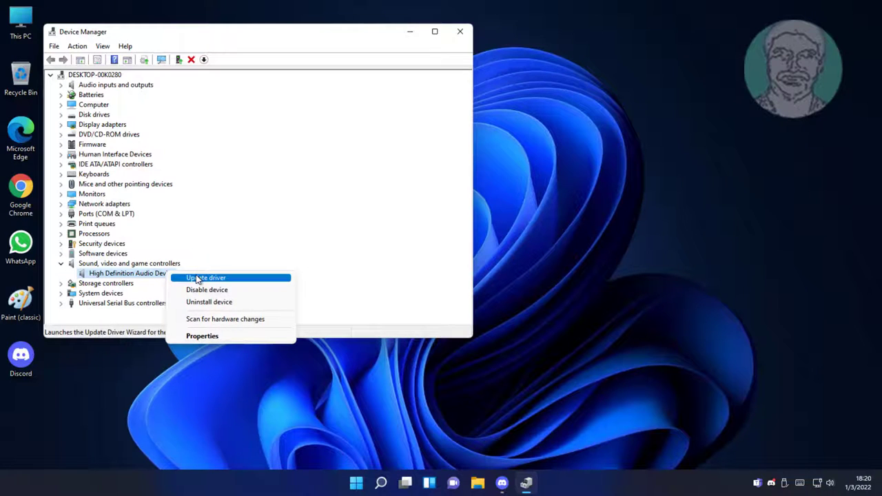
click(207, 279)
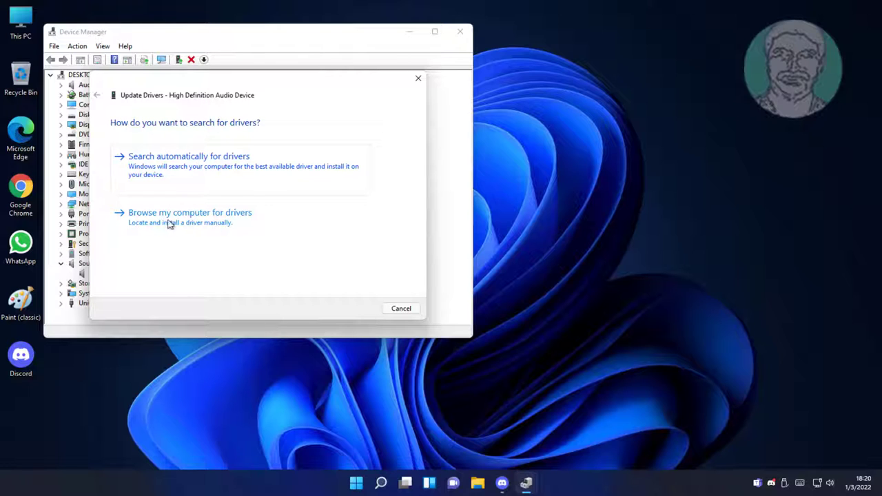
mouse_move(342, 201)
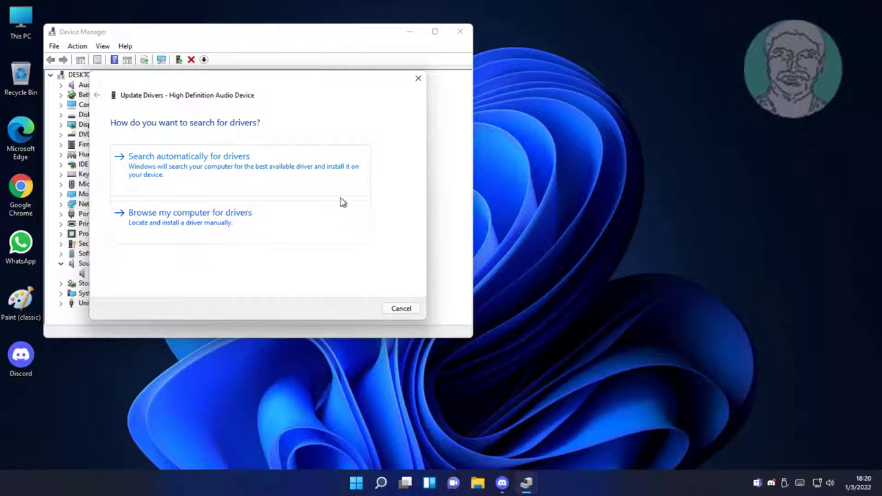
Search automatically for drivers, check Windows Update for updates, then close Settings.
click(188, 155)
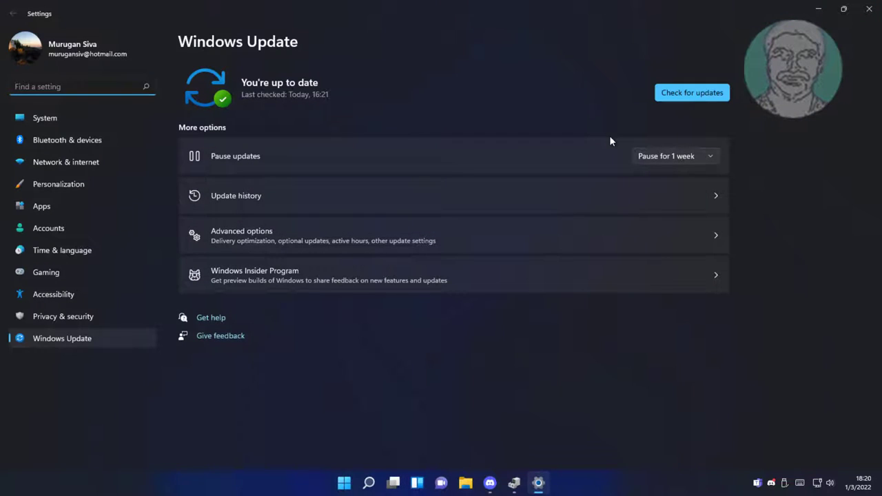
click(692, 92)
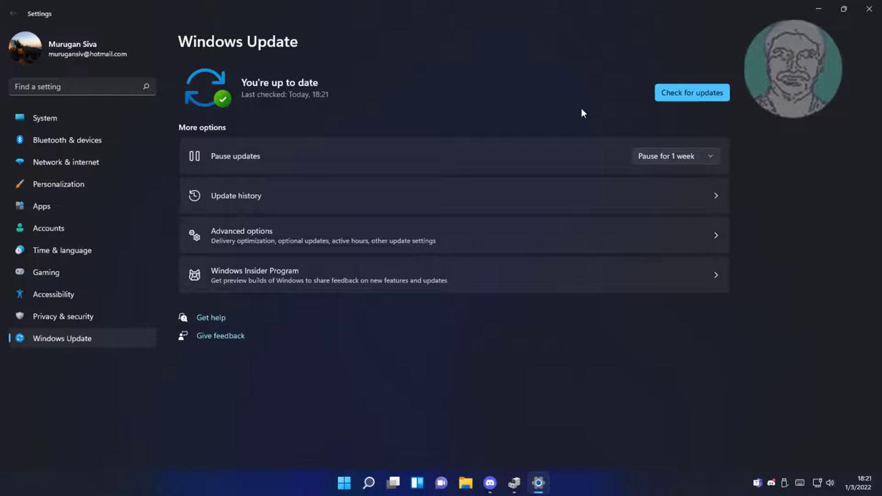
mouse_move(867, 8)
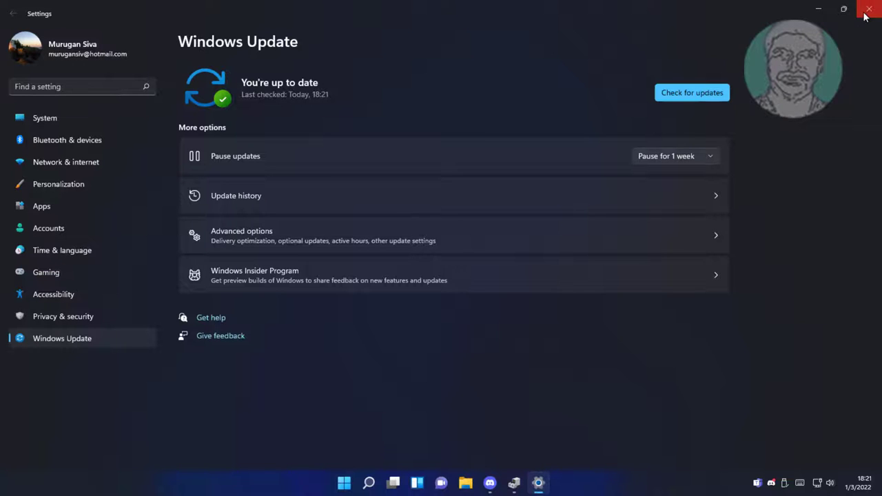
click(870, 9)
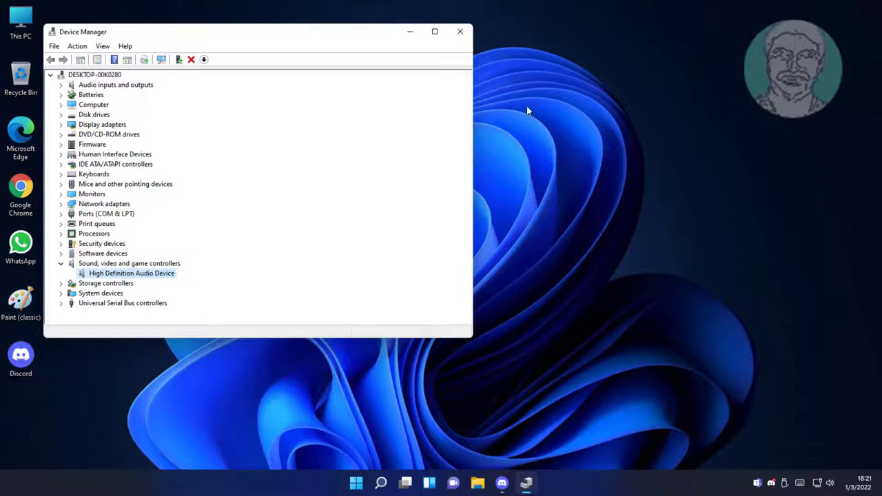
Reopen Device Manager from Windows Search by searching 'device Manager'.
click(460, 31)
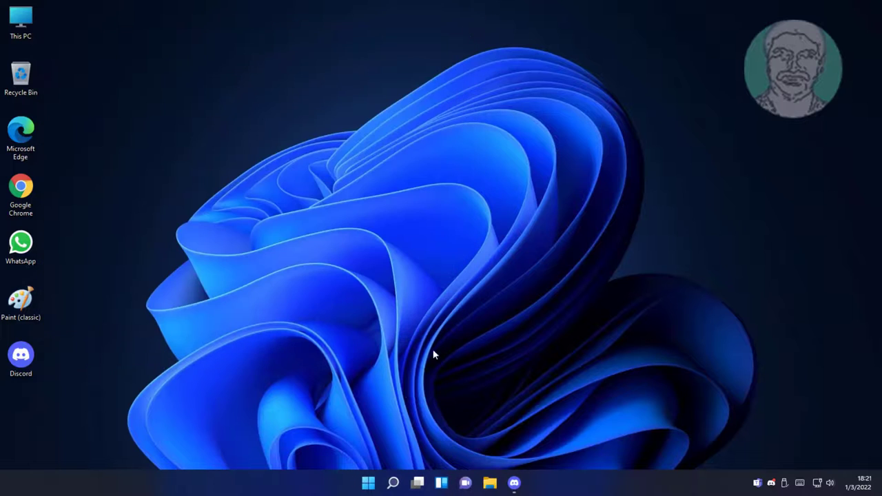
click(370, 482)
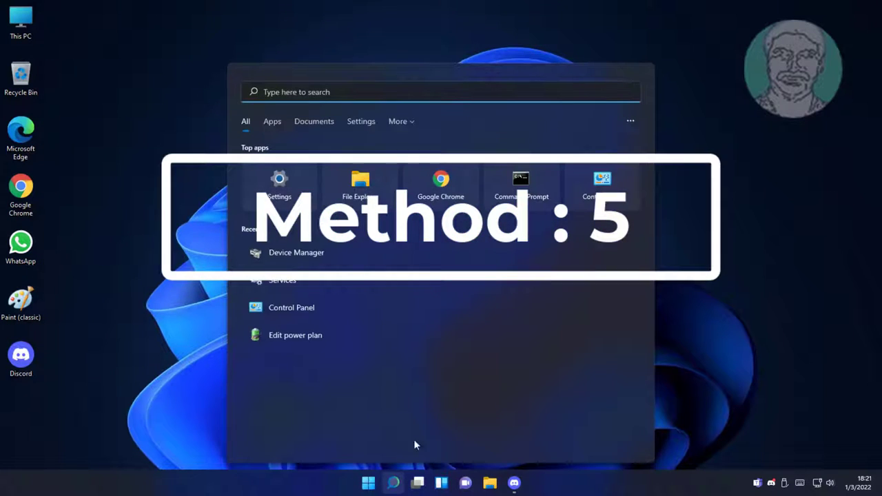
text(device Manager)
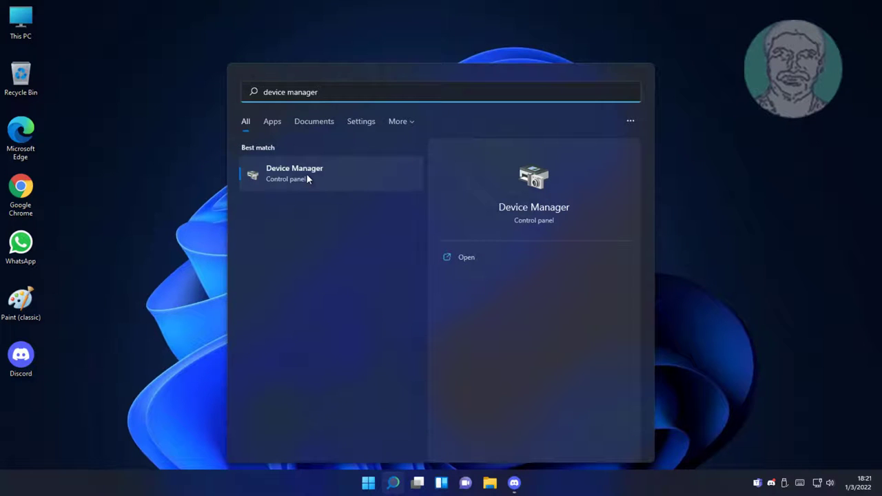
click(295, 173)
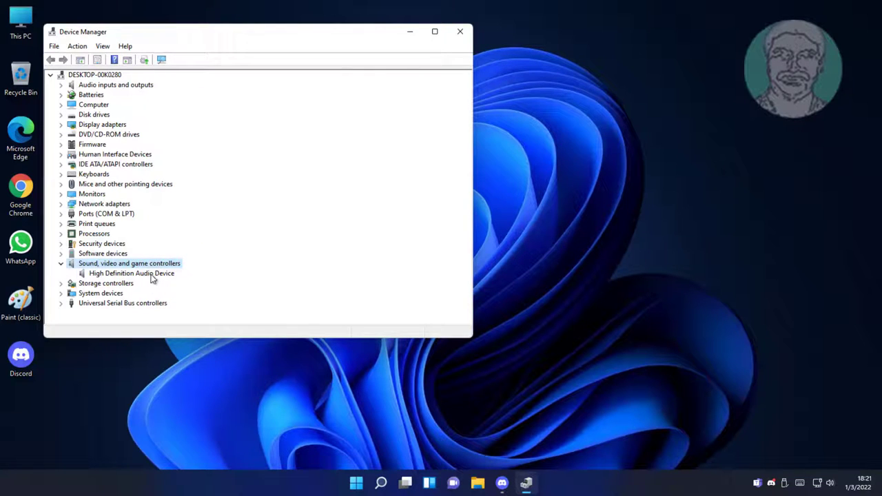
Start updating the High Definition Audio Device driver, choosing from the list of available drivers.
right_click(131, 273)
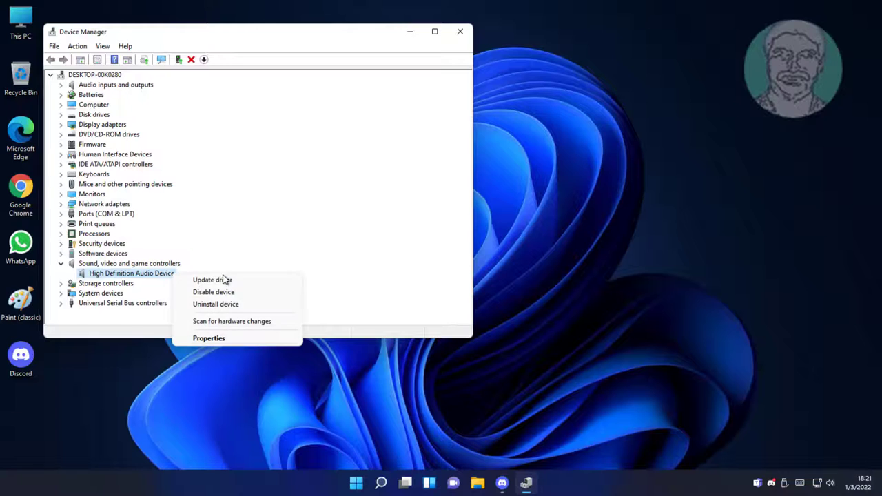
click(212, 280)
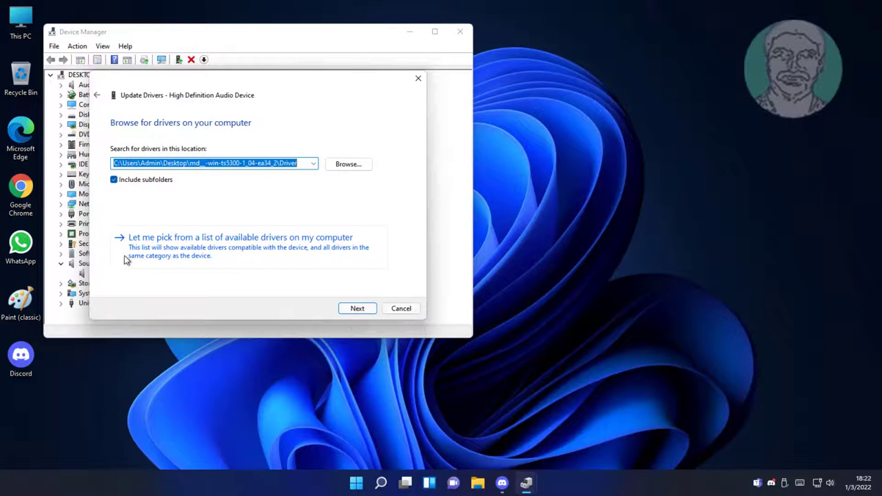
mouse_move(259, 255)
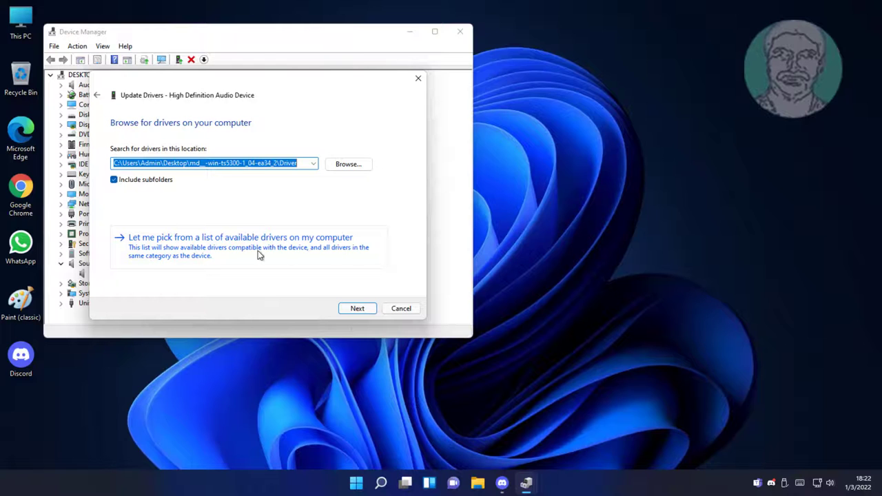
click(240, 238)
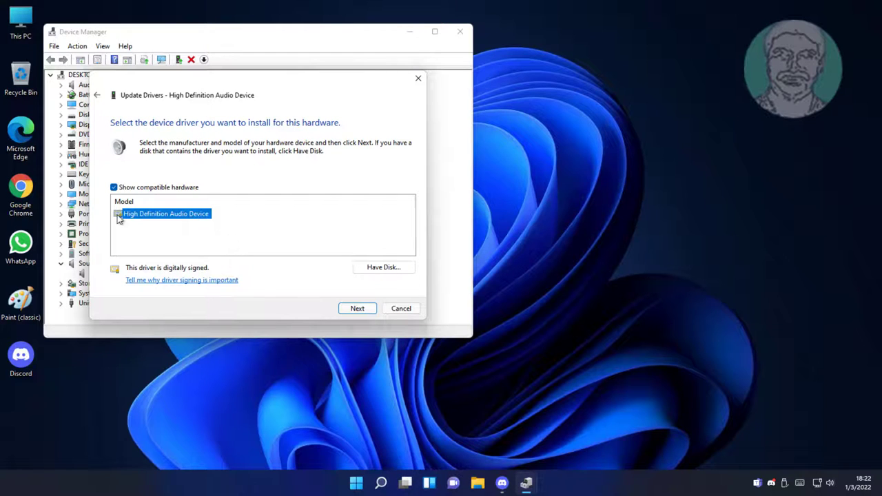
mouse_move(213, 220)
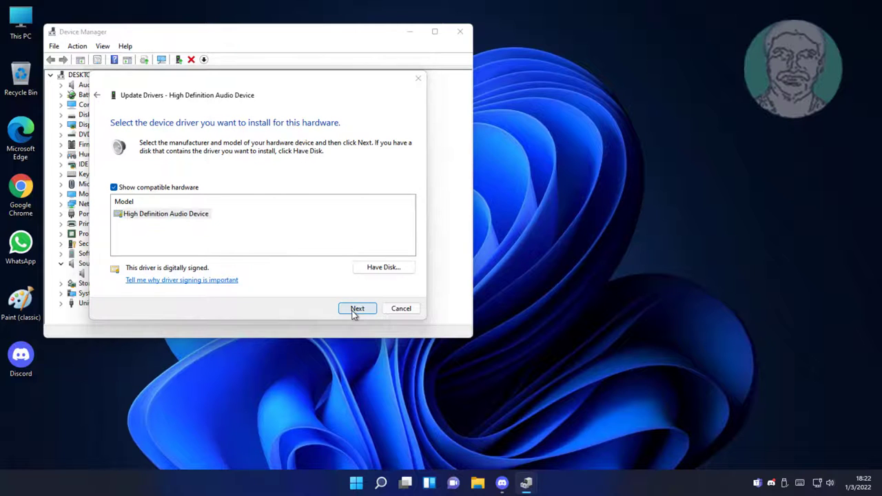
Install the High Definition Audio Device driver, dismiss the success message and close Device Manager.
click(357, 308)
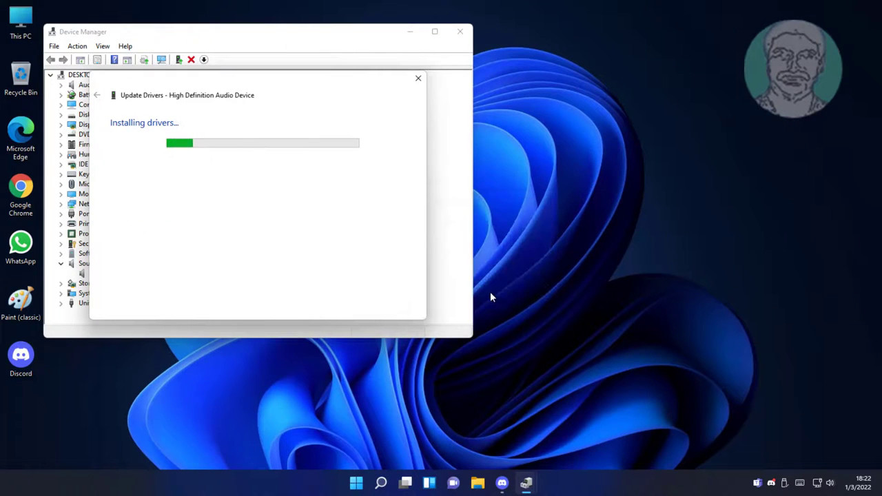
mouse_move(402, 314)
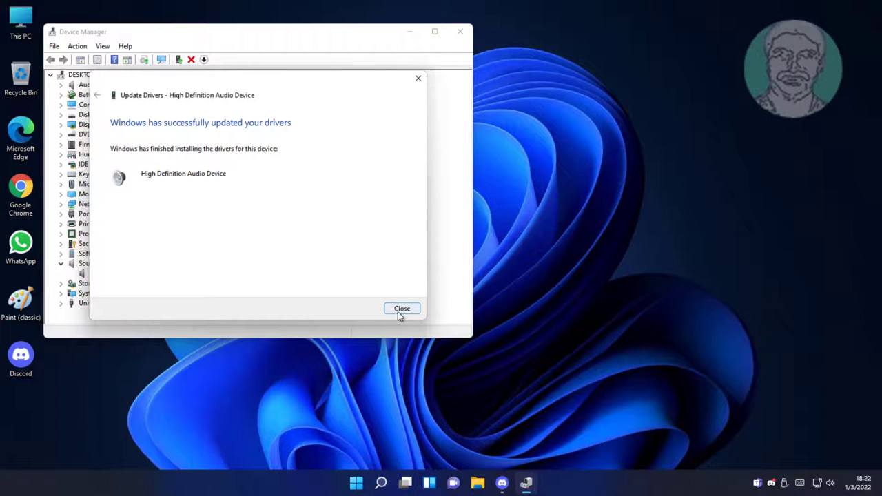
click(402, 309)
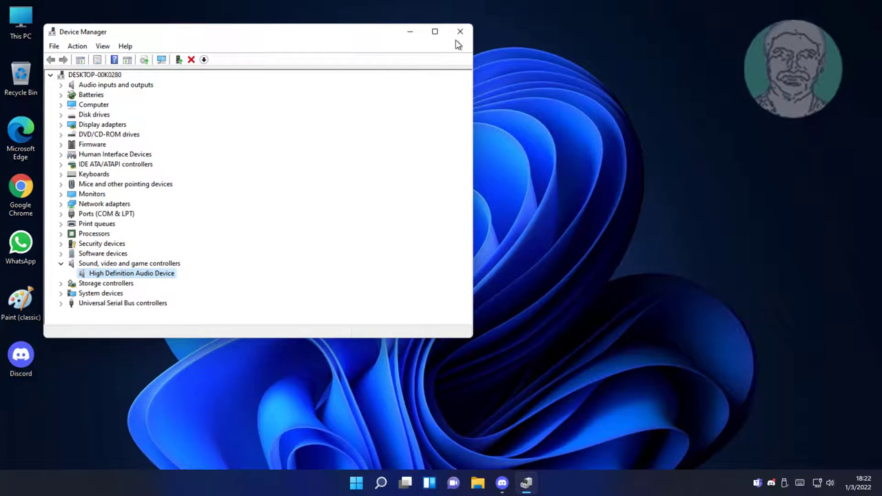
click(457, 32)
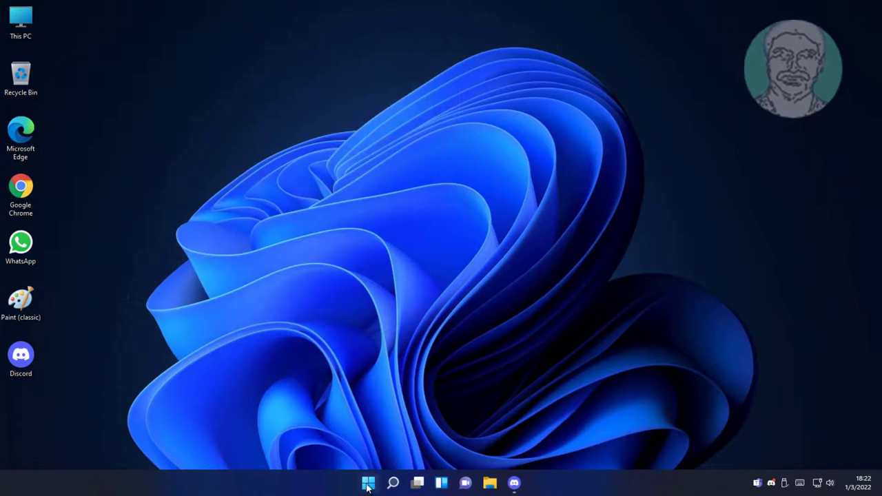
Restart the computer from the Start menu's power button.
click(366, 482)
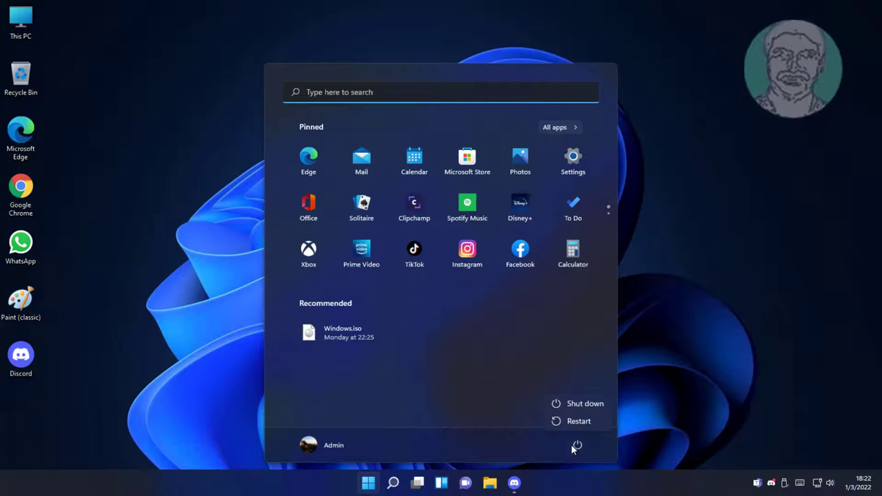
click(392, 481)
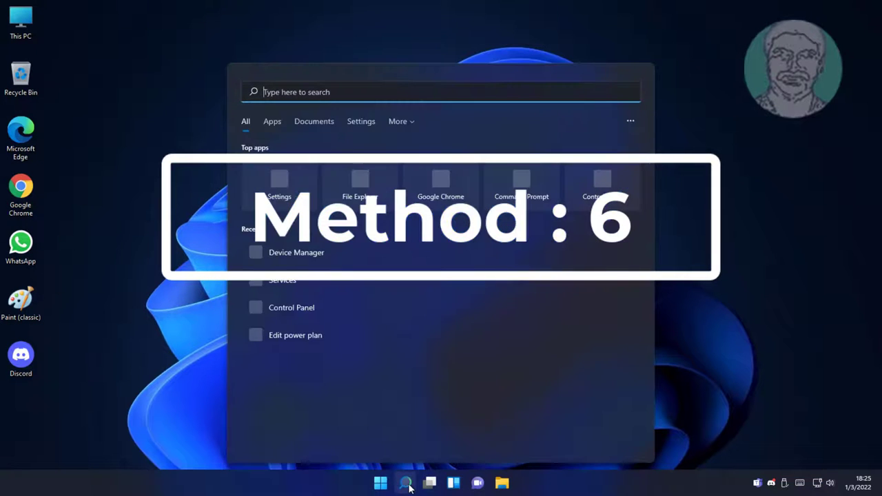
Search 'device Manager' in the taskbar search after the restart.
text(device Manager)
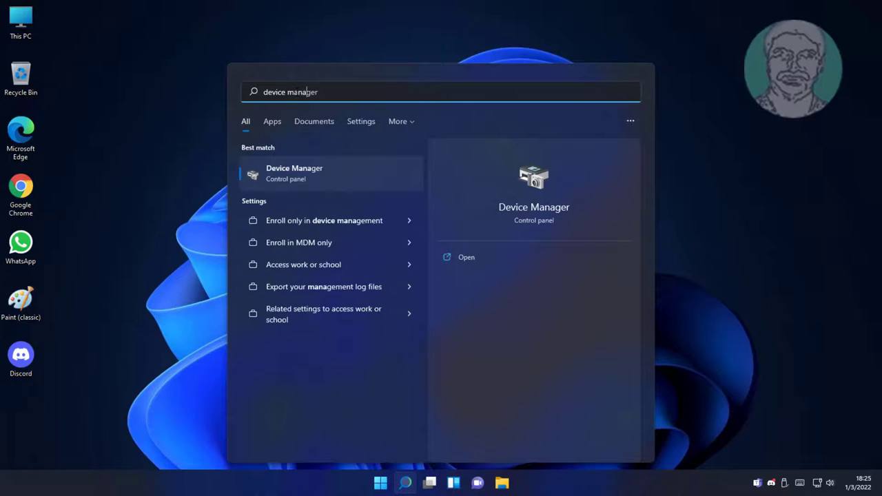
mouse_move(309, 179)
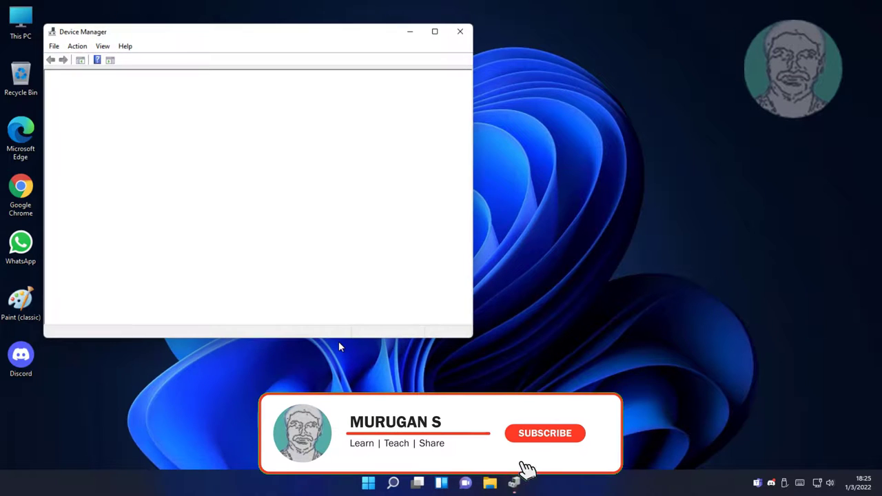
Uninstall the High Definition Audio Device under sound, video and game controllers.
click(544, 433)
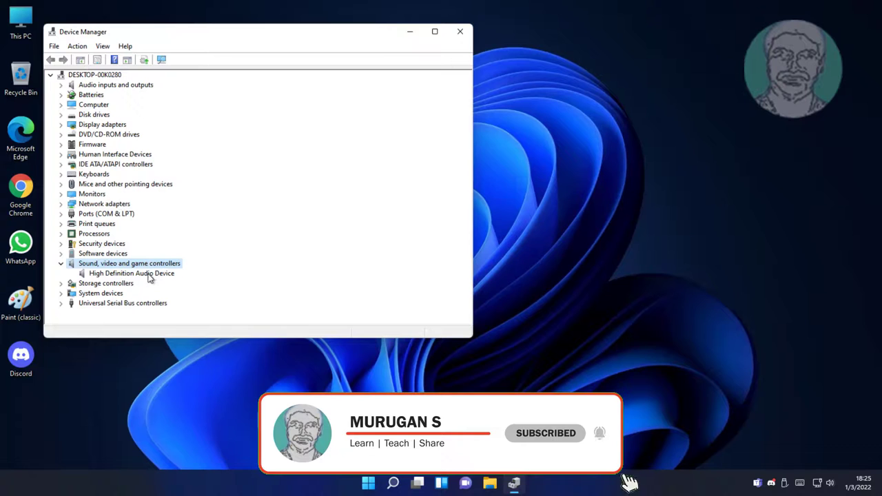
right_click(131, 272)
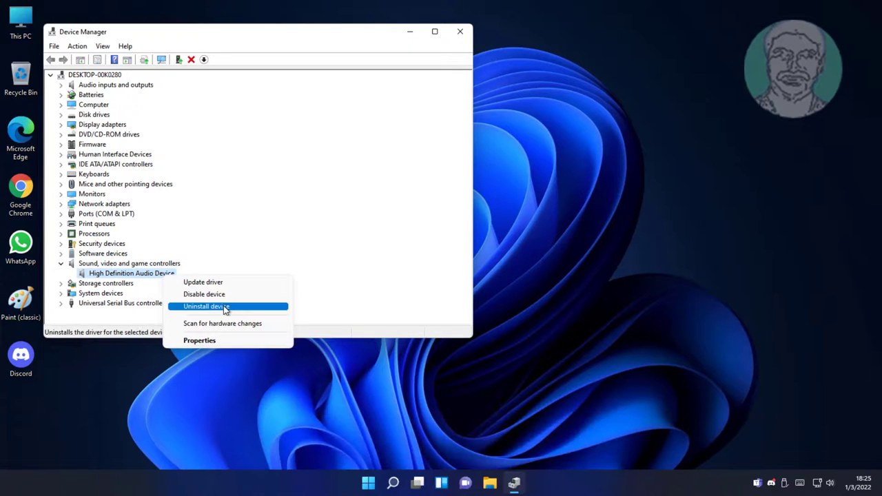
click(205, 306)
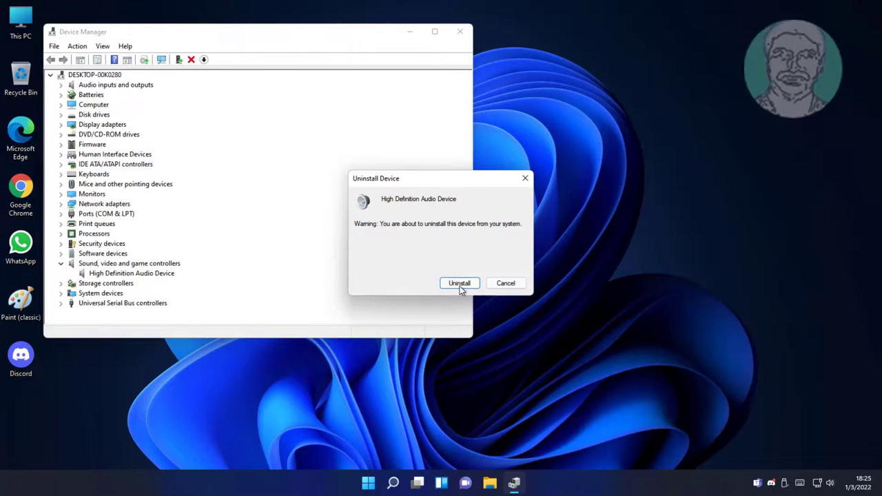
click(459, 282)
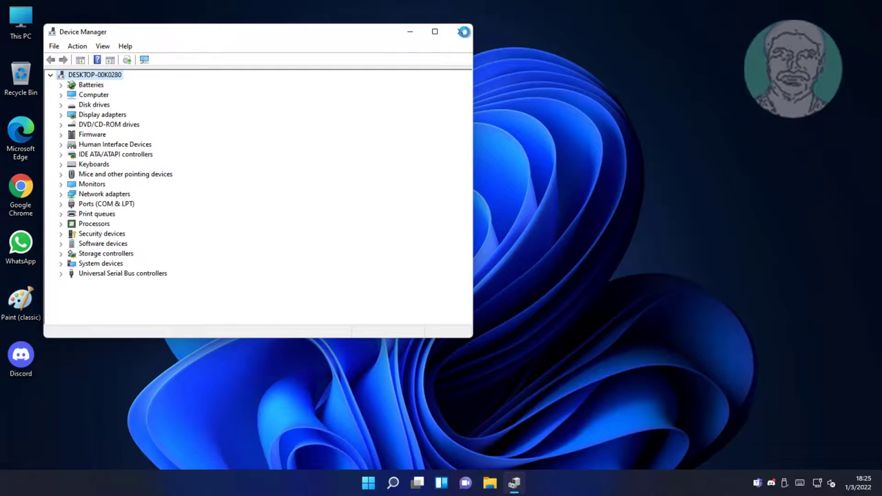
Close Device Manager and bring up the Start menu.
click(463, 32)
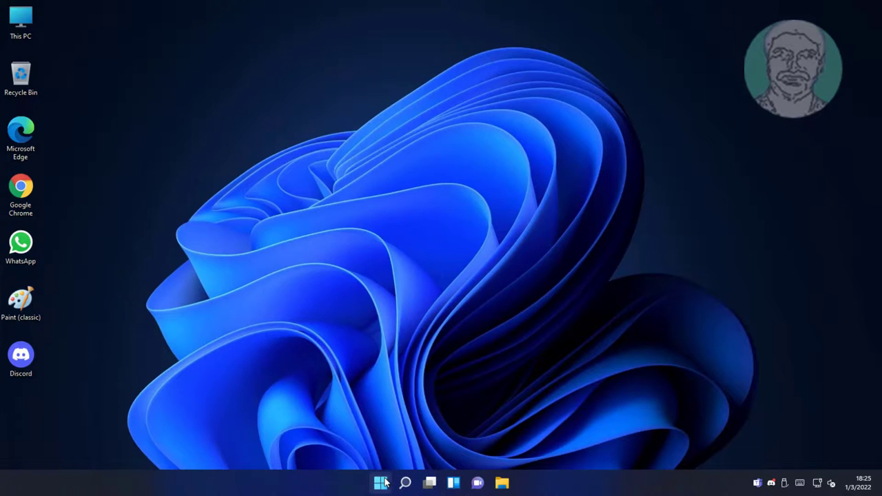
click(380, 481)
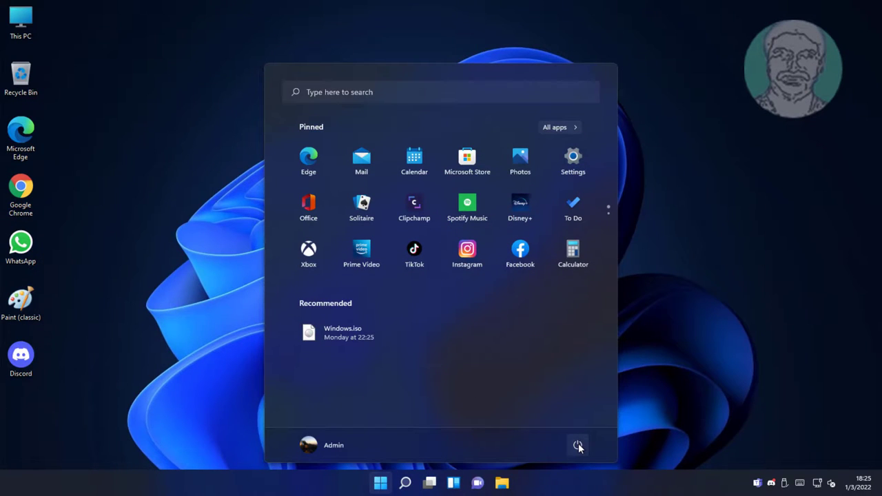